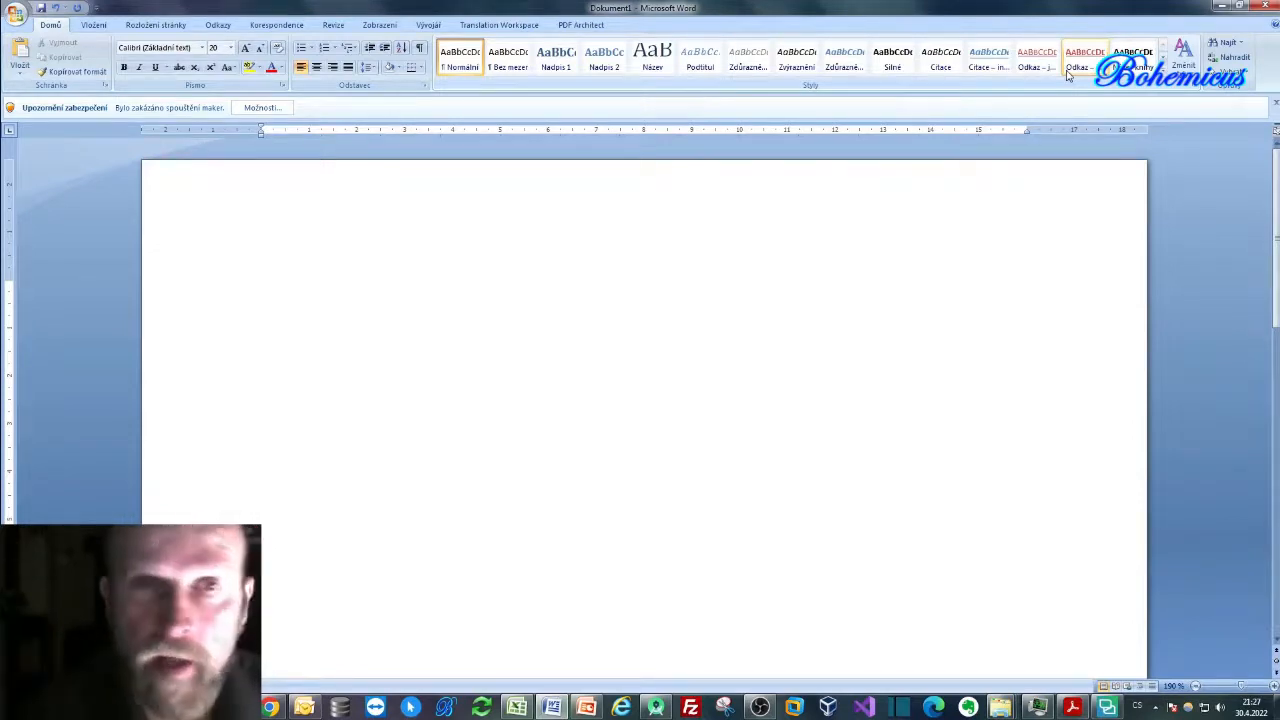
Step: Bring the Bohemicus window to the front over Word and move it further right
left_click(320, 300)
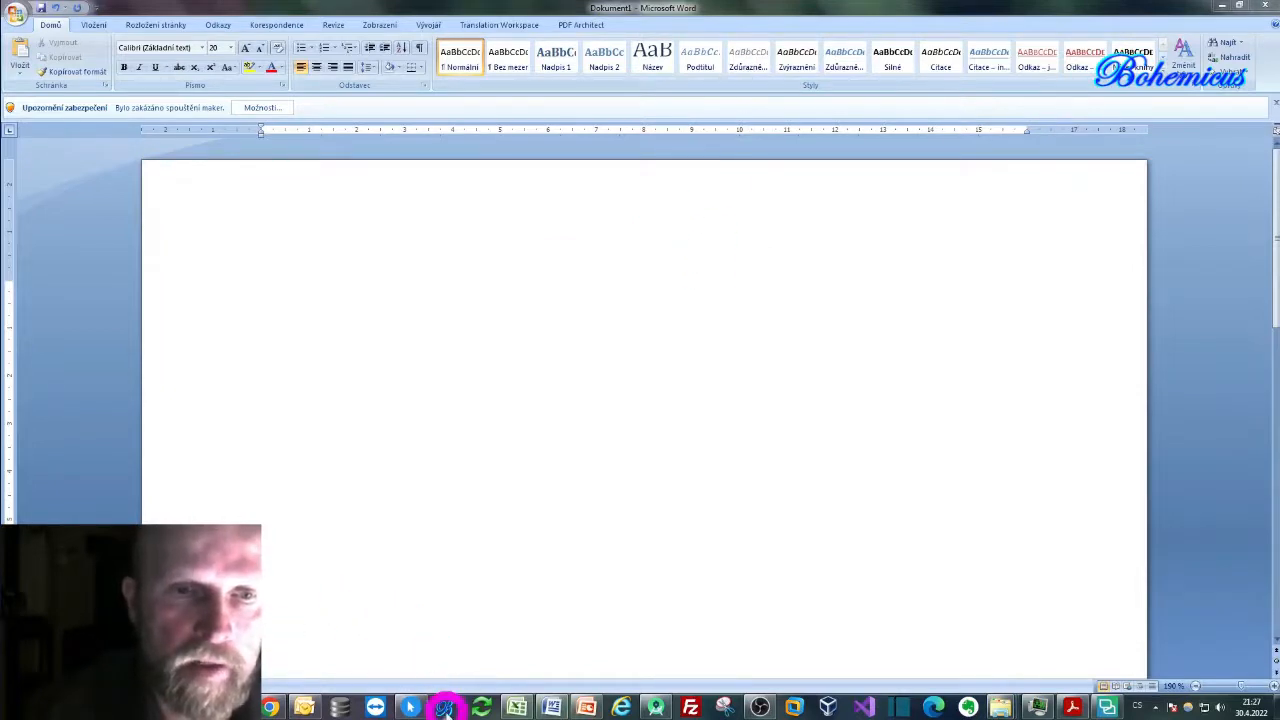
left_click(444, 704)
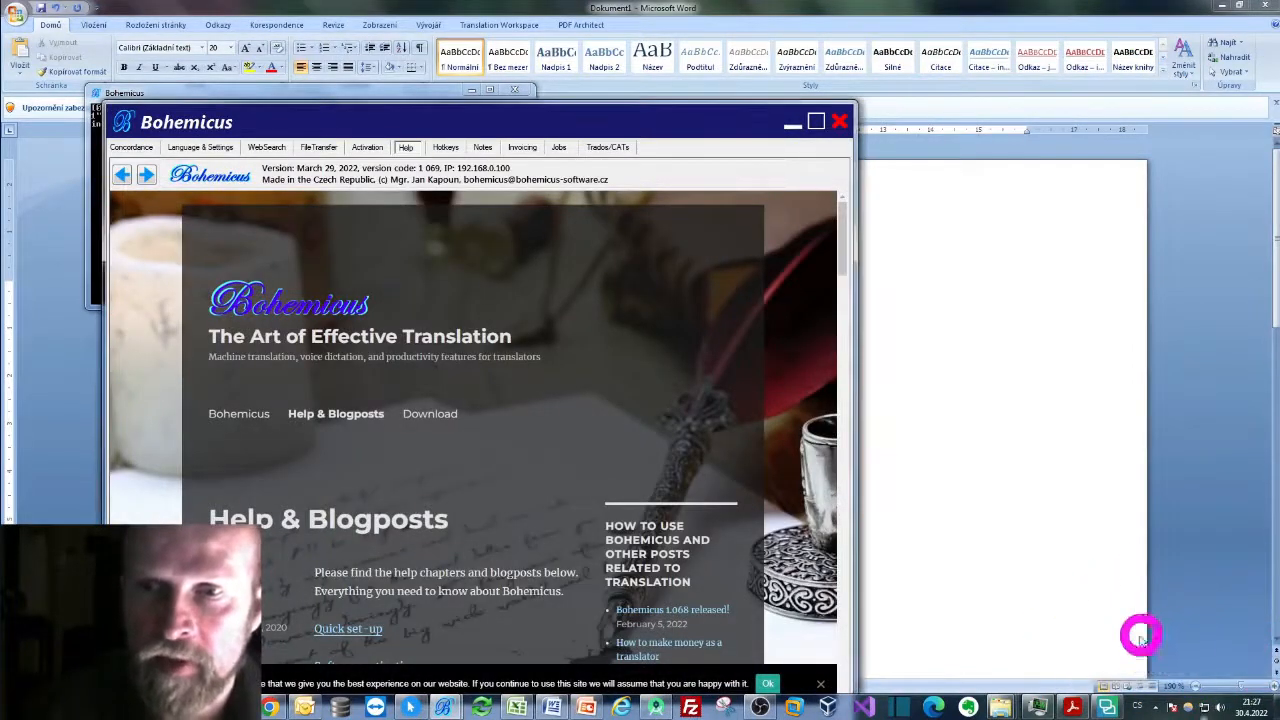
mouse_move(1088, 648)
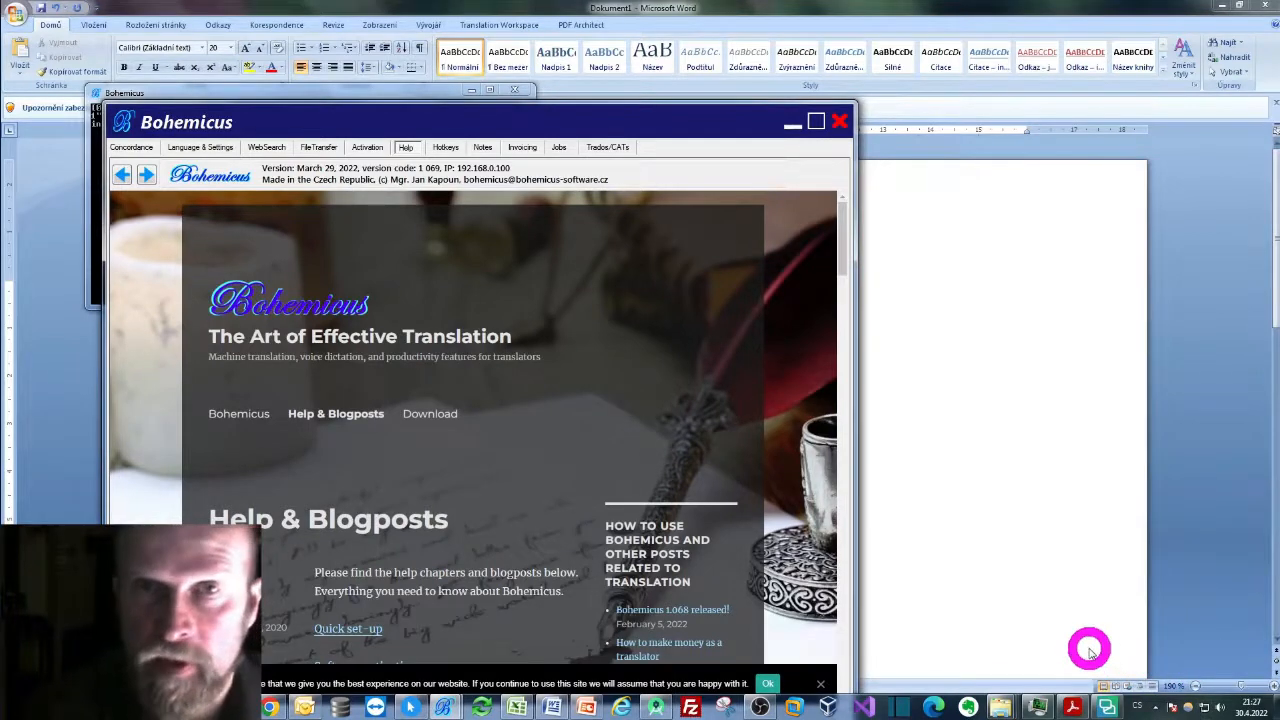
mouse_move(492, 122)
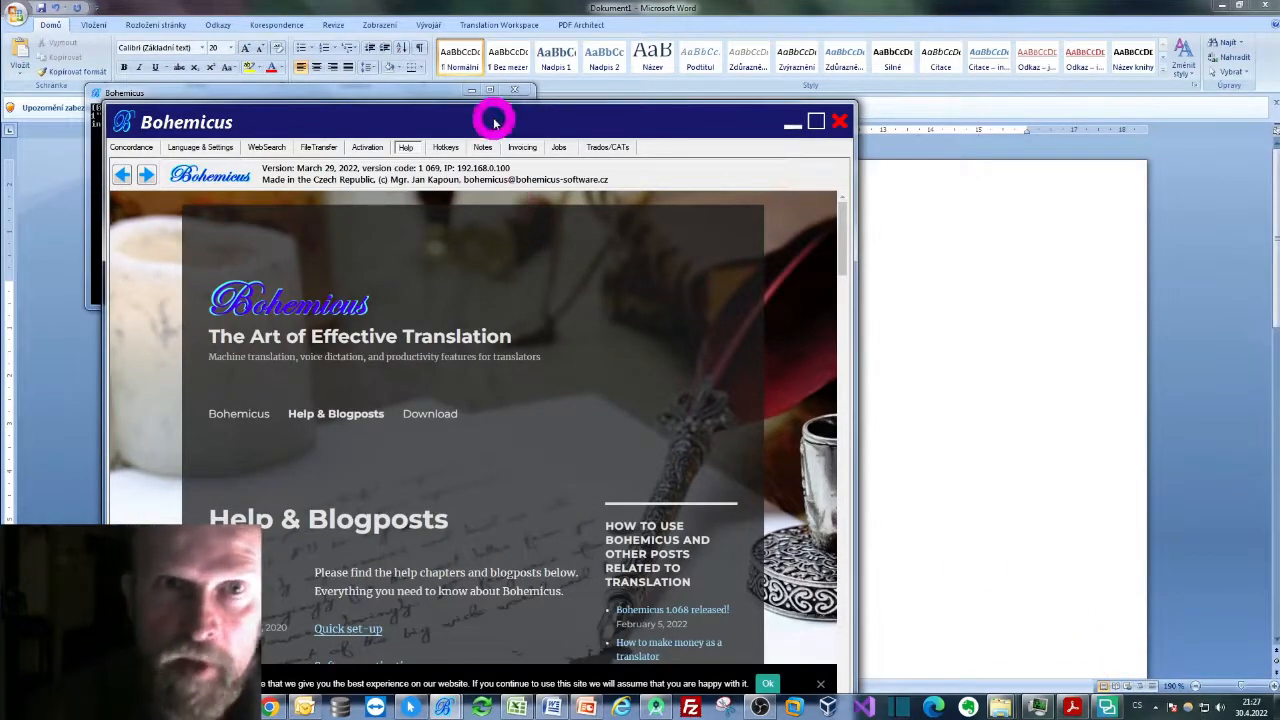
left_click_drag(492, 122, 612, 68)
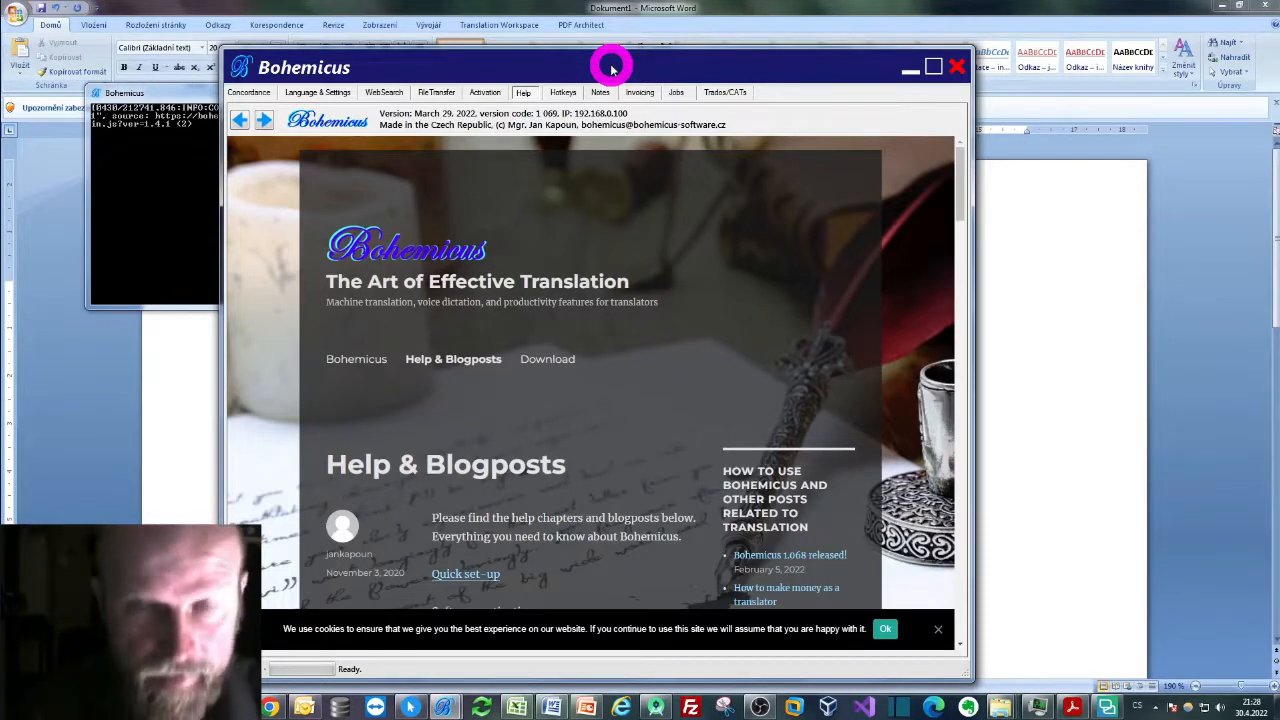
mouse_move(602, 48)
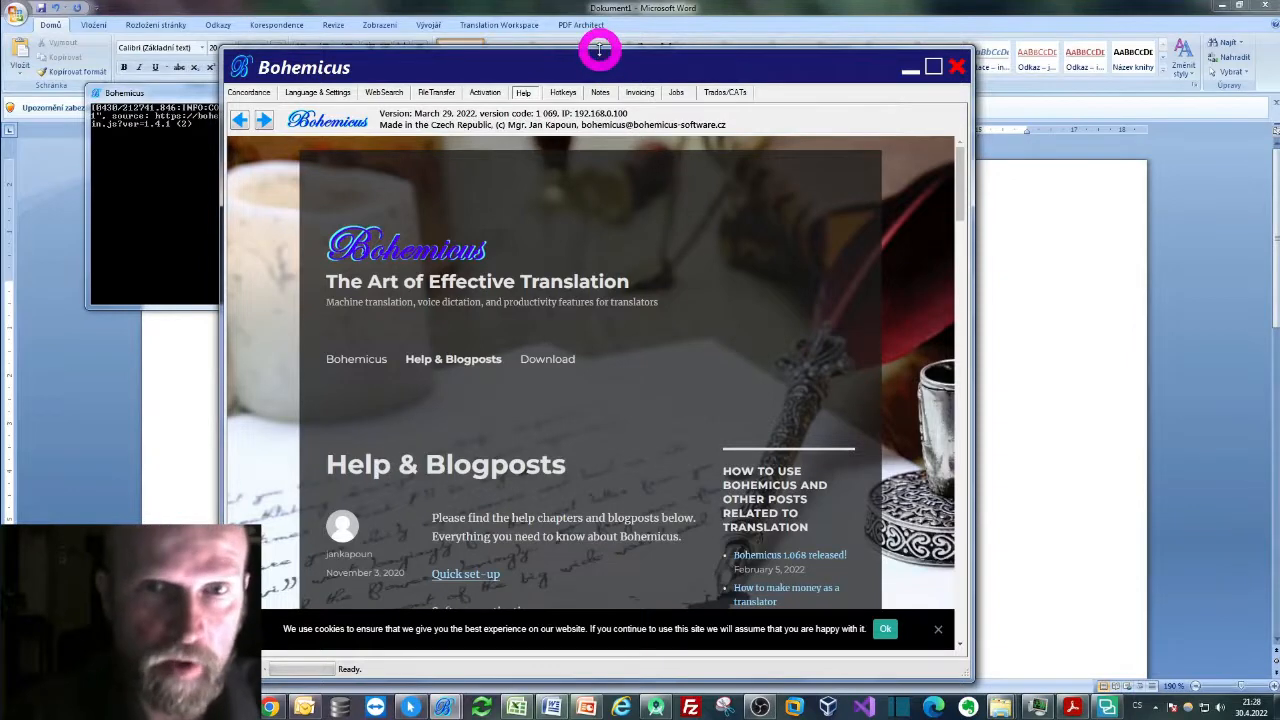
mouse_move(814, 44)
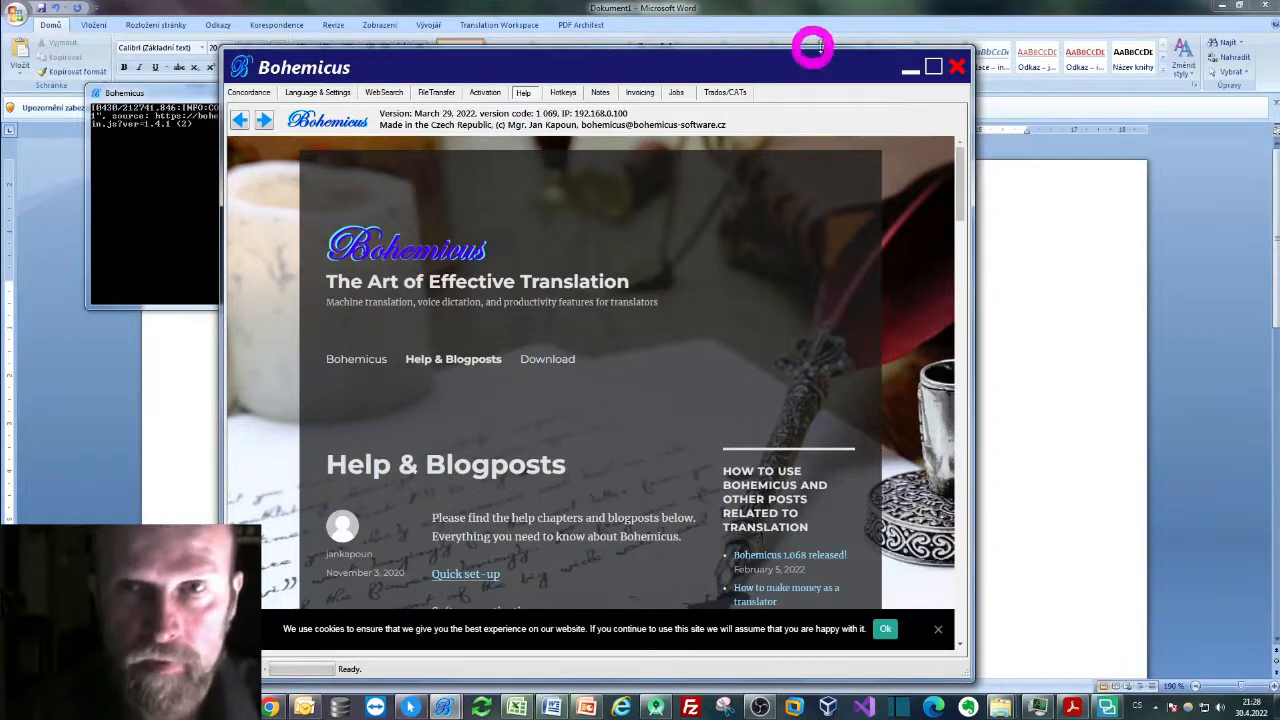
Step: Switch back to the blank Word document so it can receive dictation
left_click(952, 62)
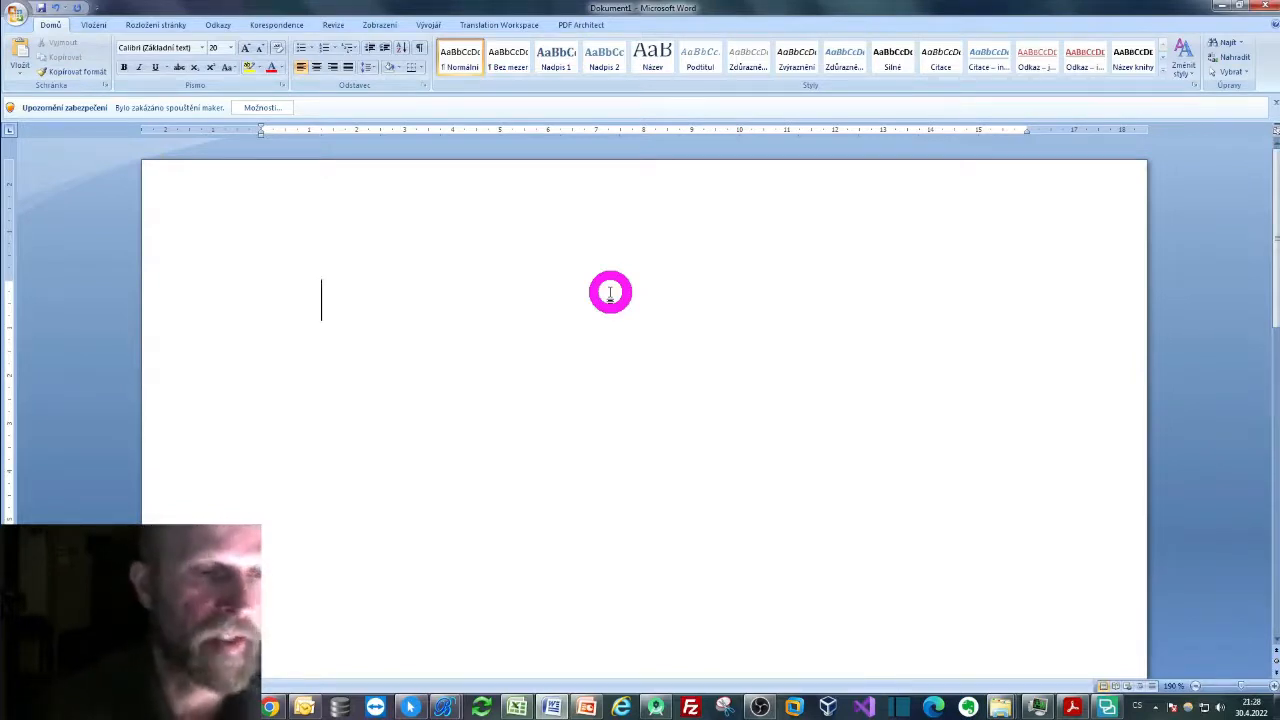
mouse_move(380, 528)
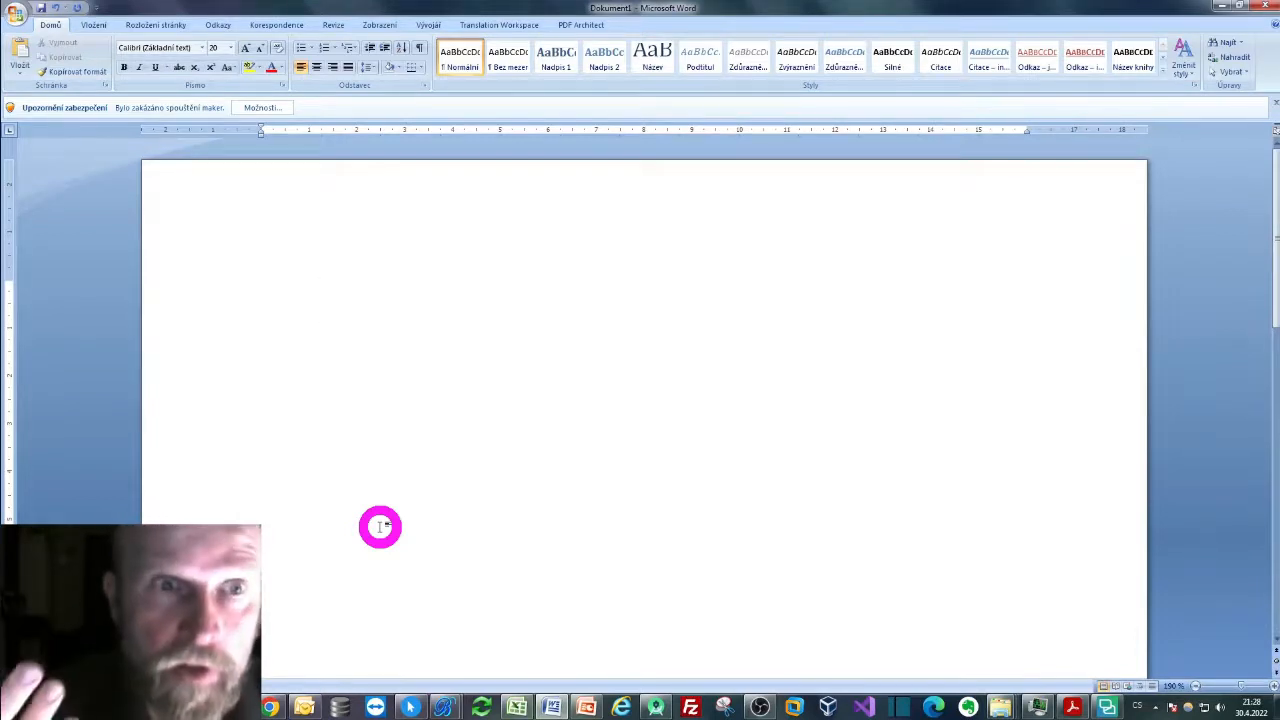
Step: Place the caret in the blank page and begin dictating the Czech sentence ('tento spotřeba...')
left_click(320, 300)
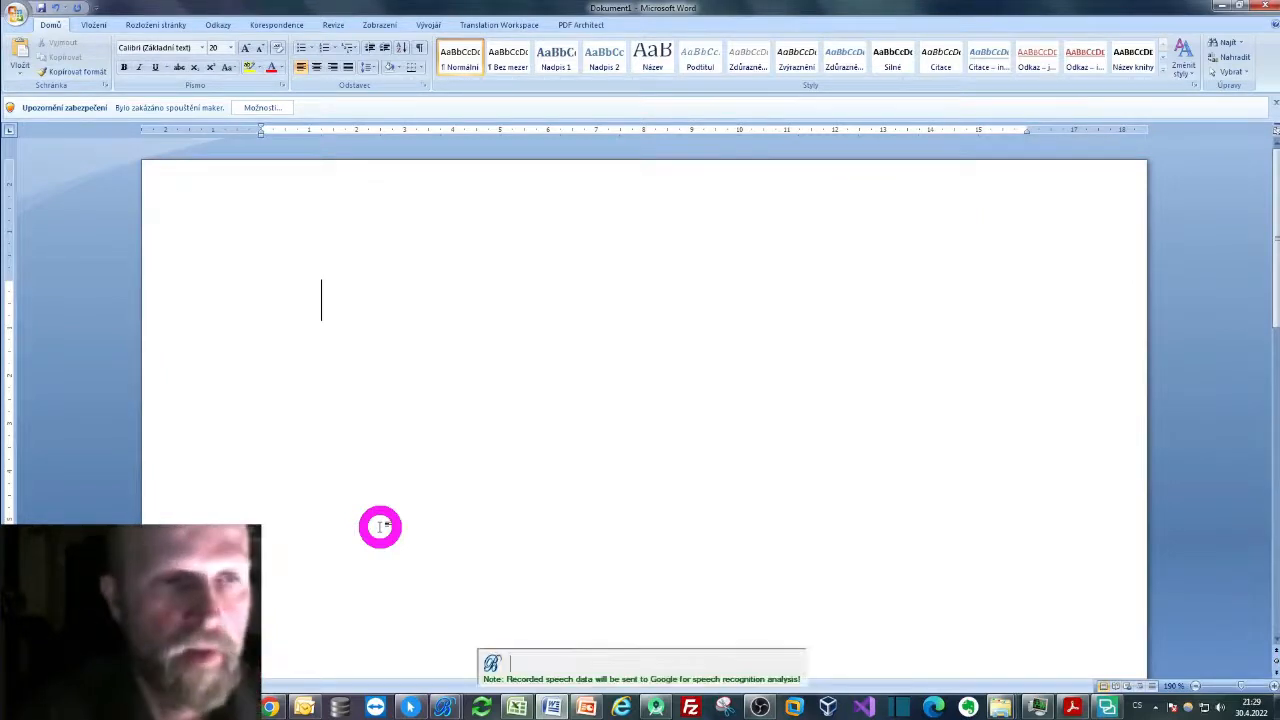
type("tento spotřeba")
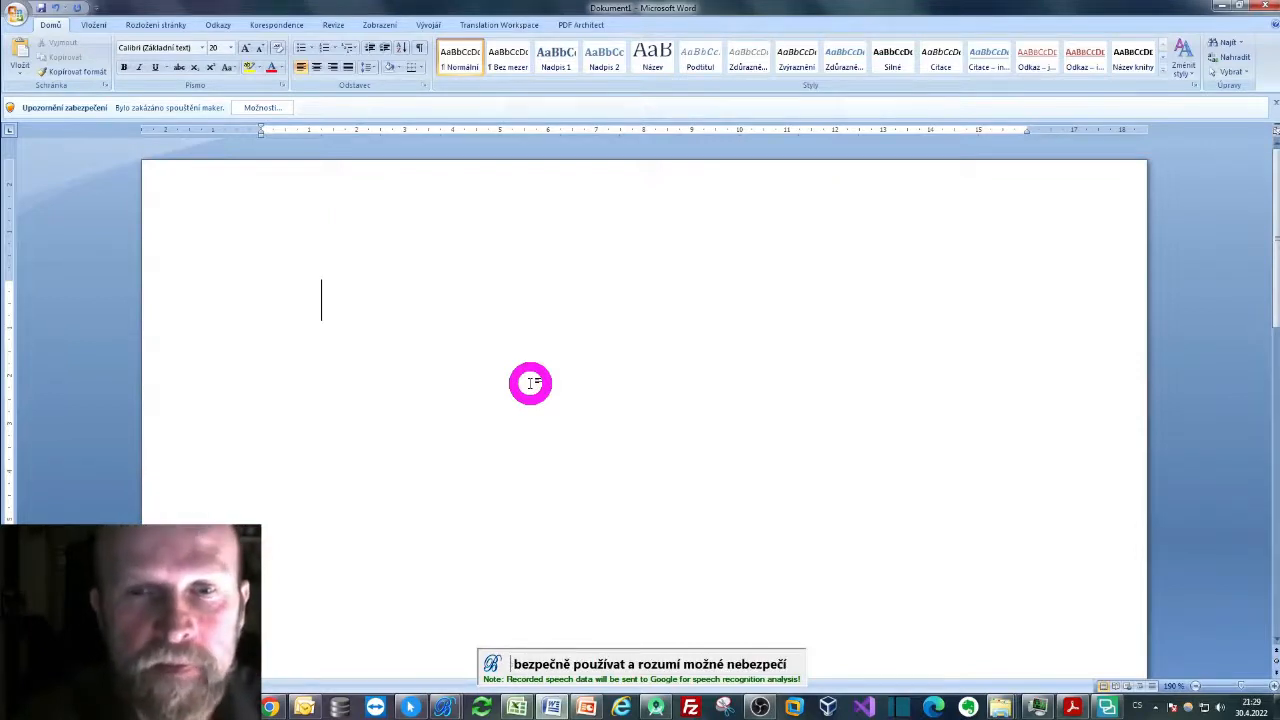
Step: Insert the dictated Czech sentence about children from eight and persons with disabilities using the appliance
type("tento spotřebič mohou používat děti od osmi let a osoby s tělesným nebo mentálním postižením nebo nezkušené osoby pokud jsou podřadný dohledem nebo byli informováni o tom jak výrobek bezpečně používat a rozumí možným nebezpečím")
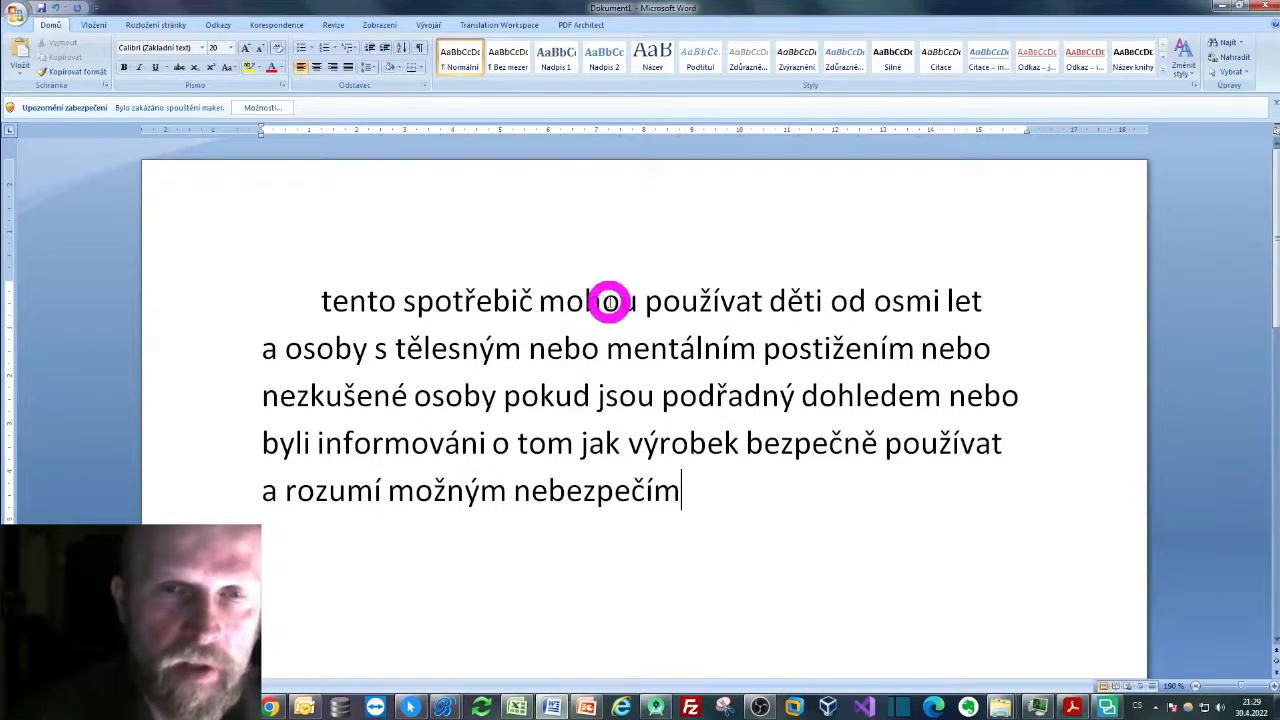
mouse_move(918, 458)
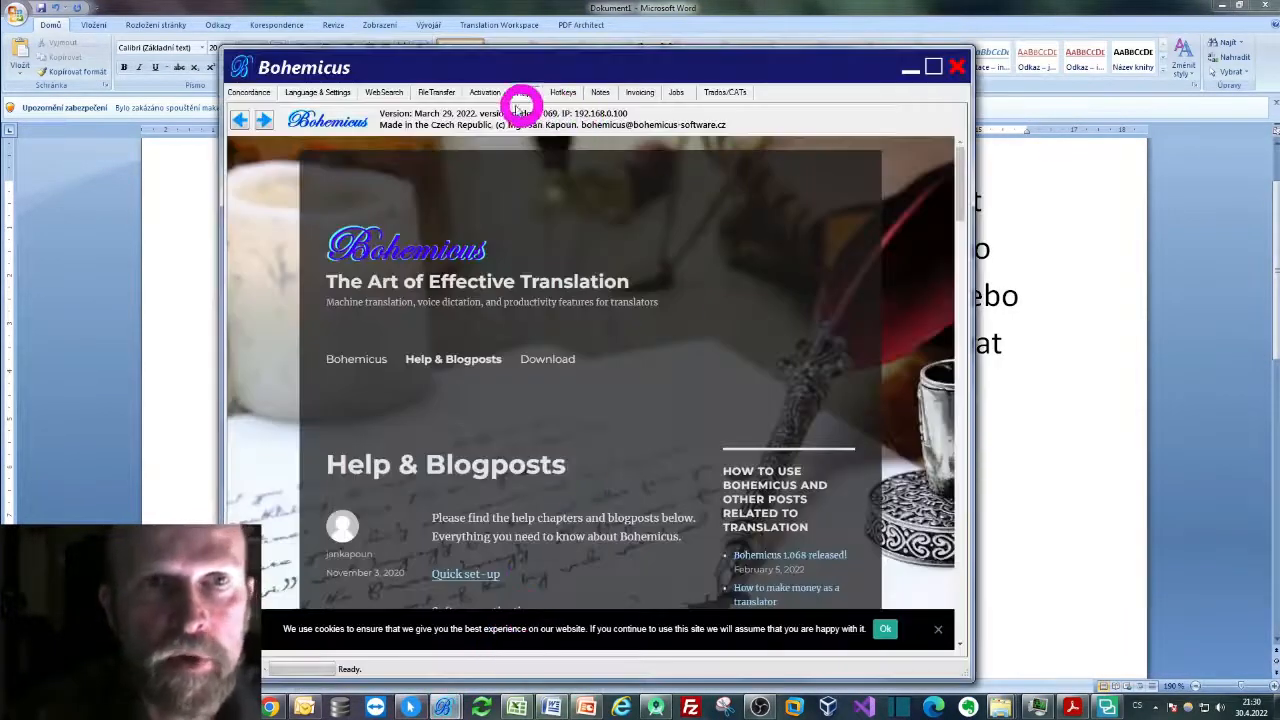
Step: Choose French (France) | fr-FR as the Bohemicus speech recognition language
left_click(316, 92)
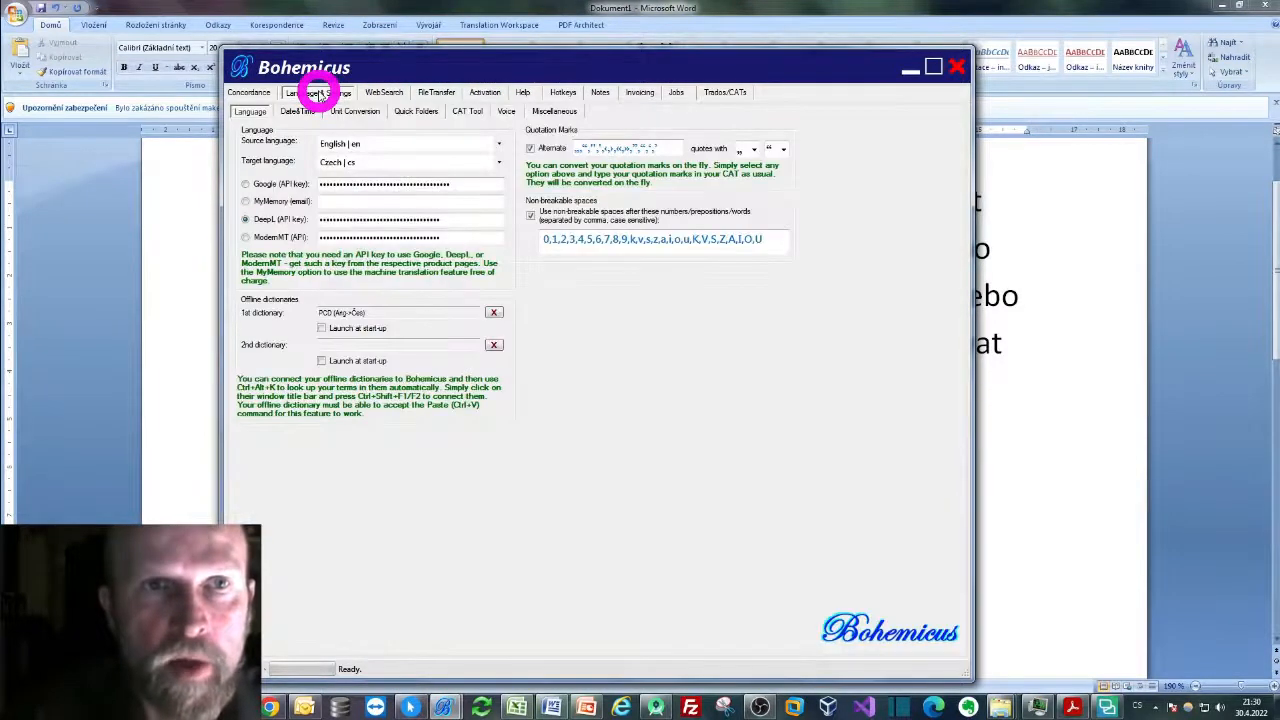
left_click(504, 112)
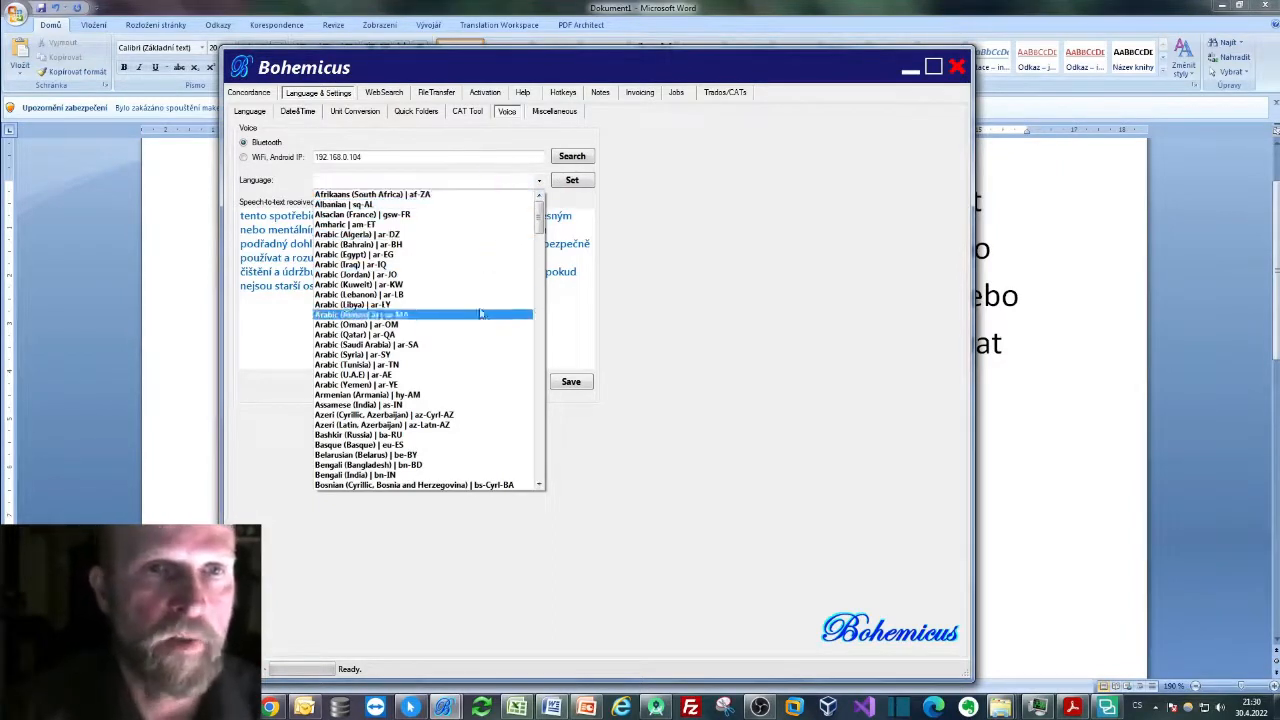
scroll("down", 3)
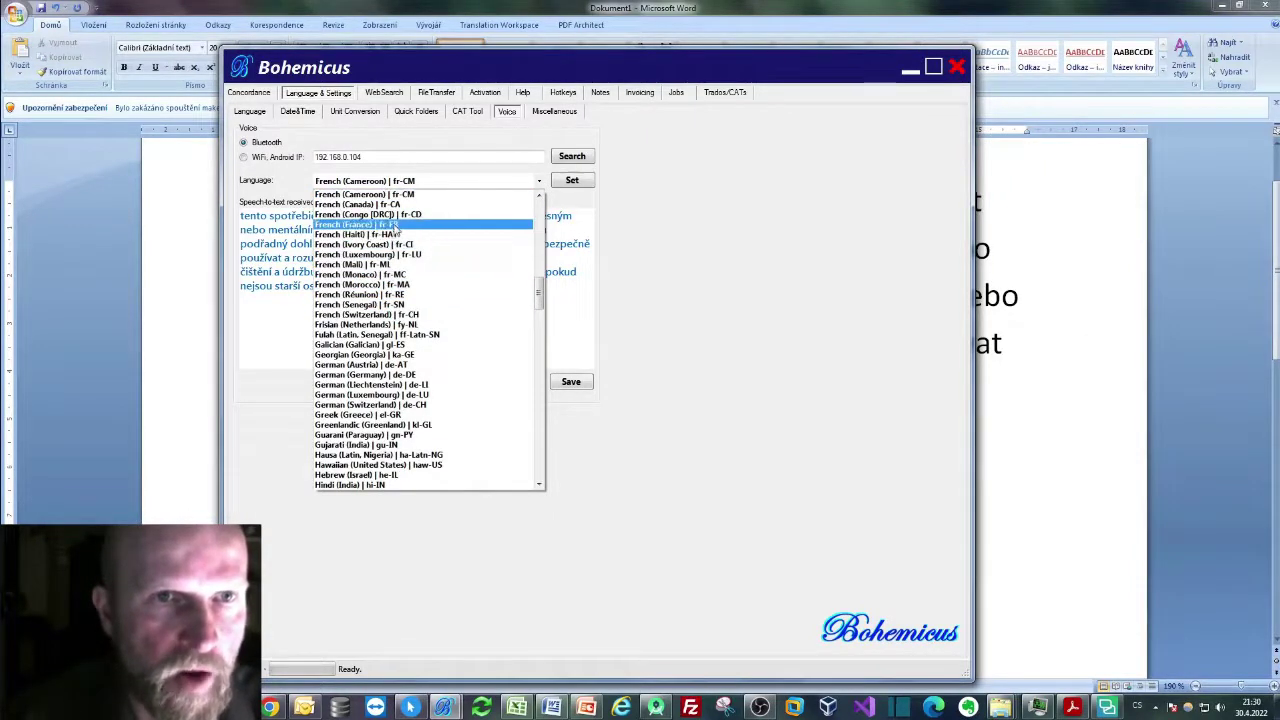
left_click(380, 224)
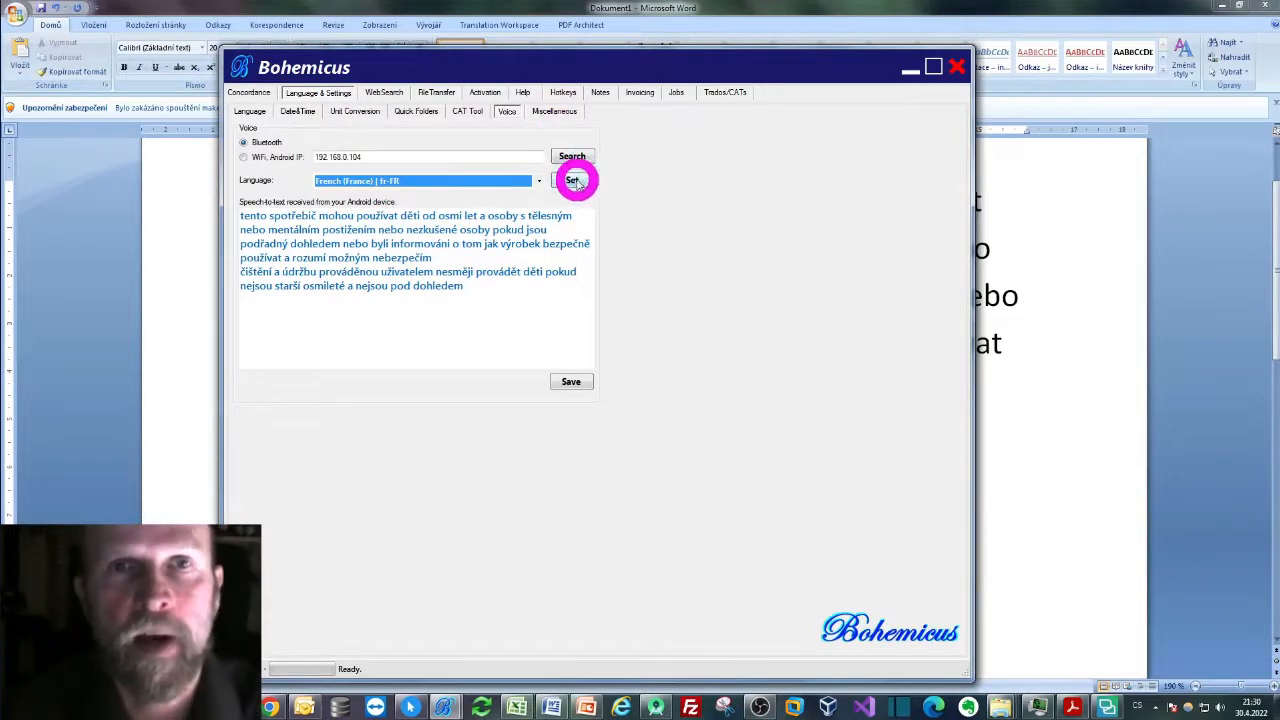
Step: Apply and confirm French (France) as the recognition language, then return to Word
left_click(572, 180)
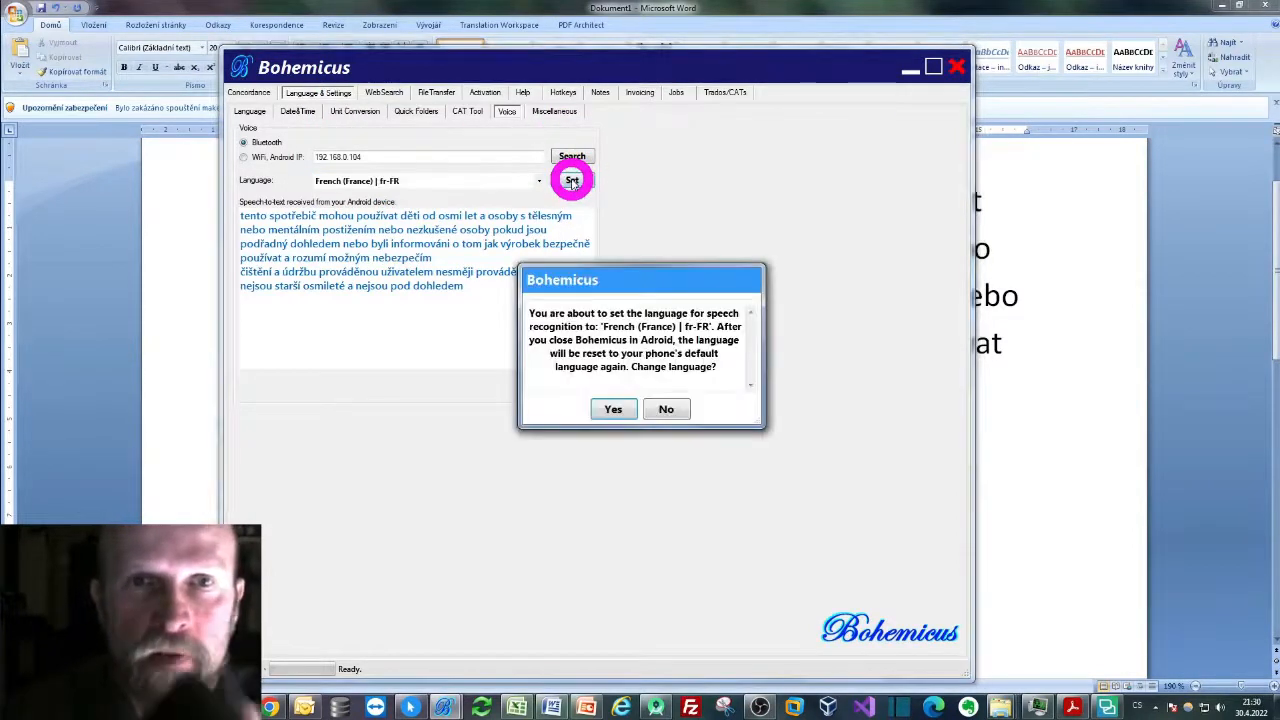
left_click(612, 408)
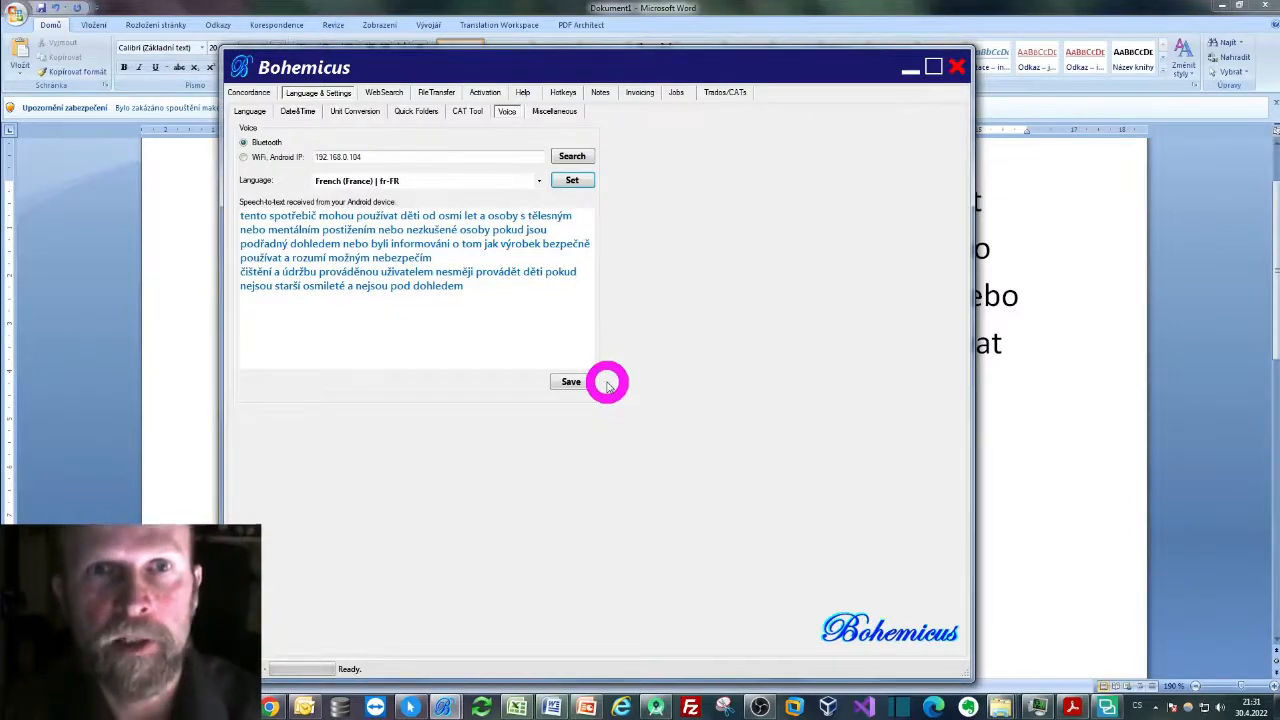
left_click(568, 380)
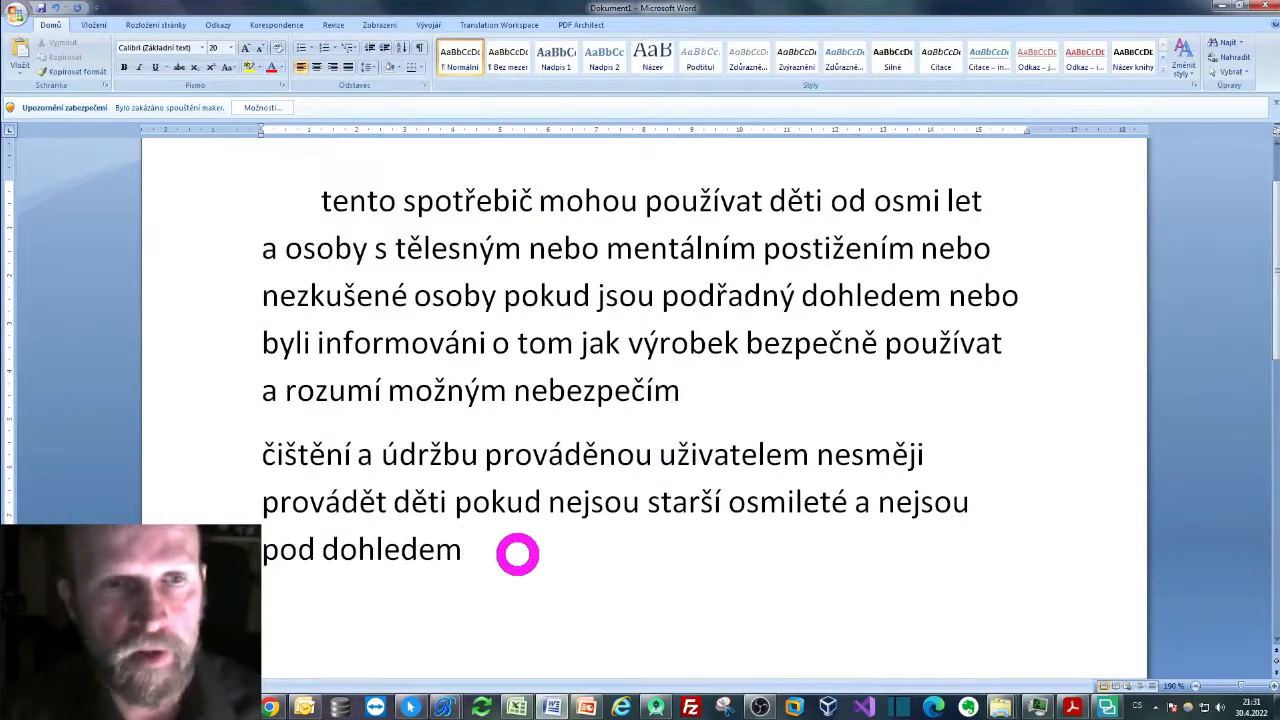
Step: Dictate the French sentences about keeping the cord out of children's reach and not playing with the appliance
scroll("down", 3)
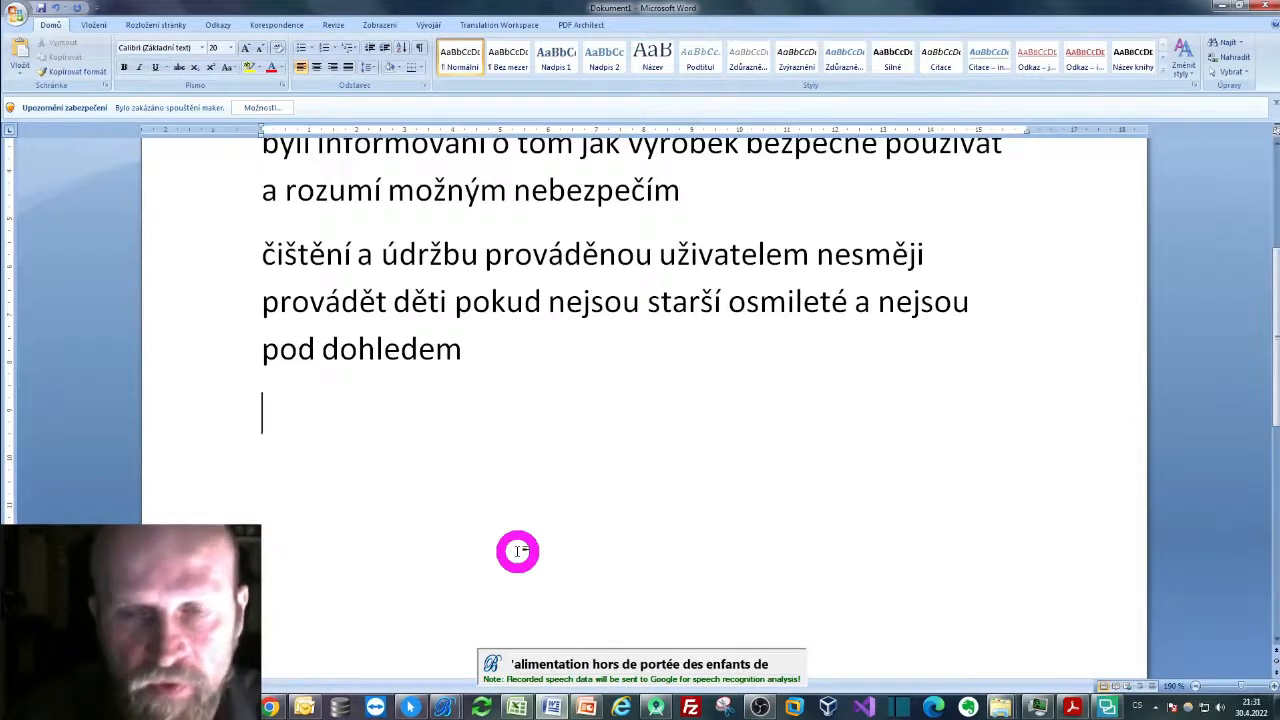
type("garder cet appareil est le cordon d'alimentation hors de portée des enfants de moins de 8 ans")
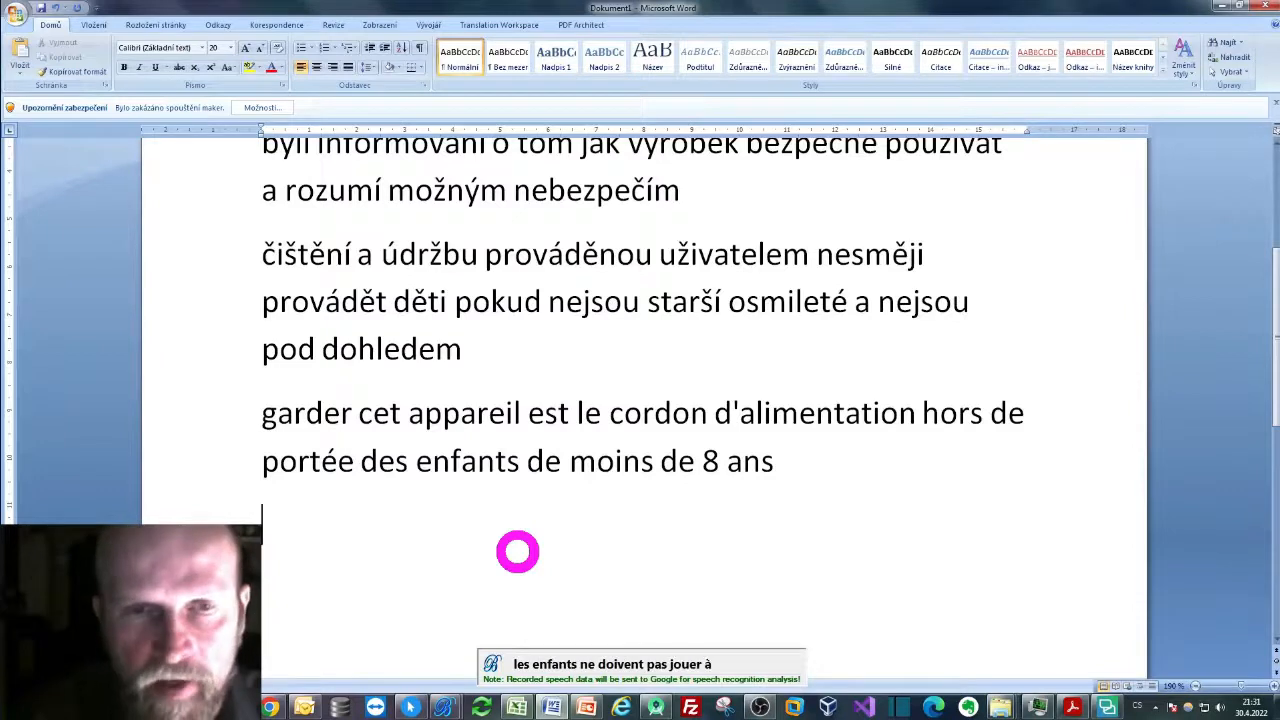
type("les enfants ne doivent pas jouer avec l'appareil")
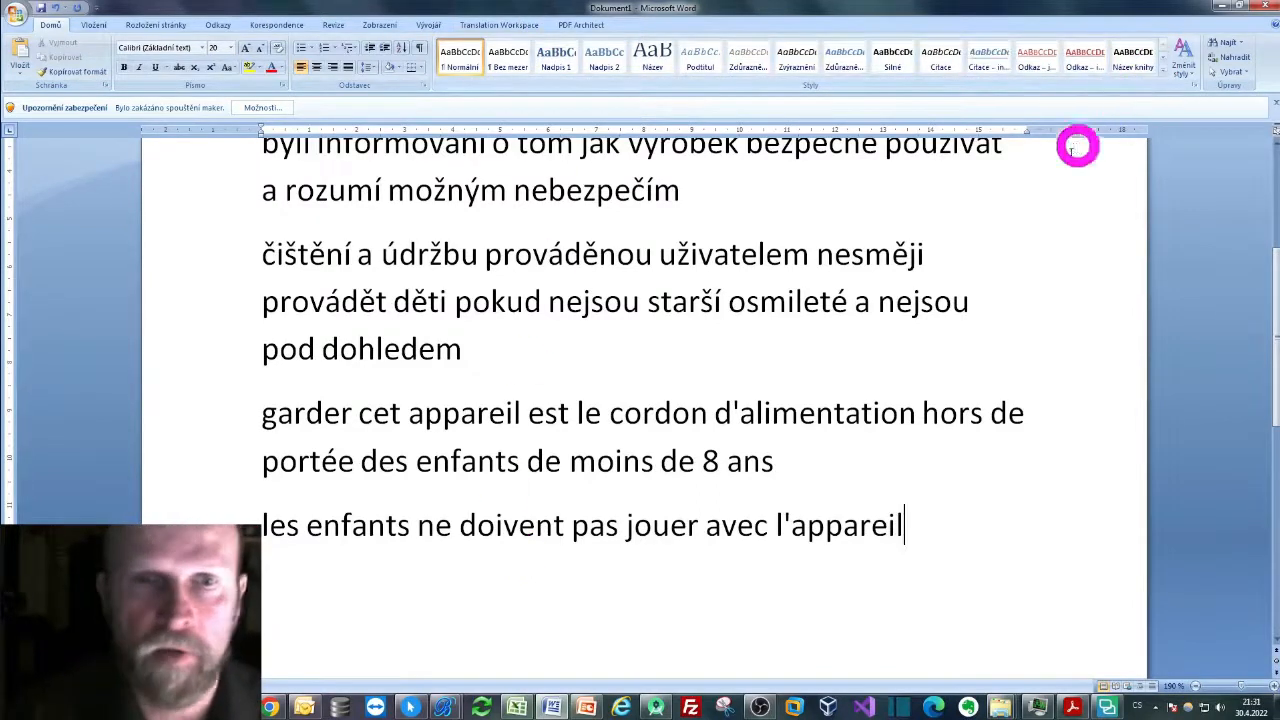
left_click(518, 704)
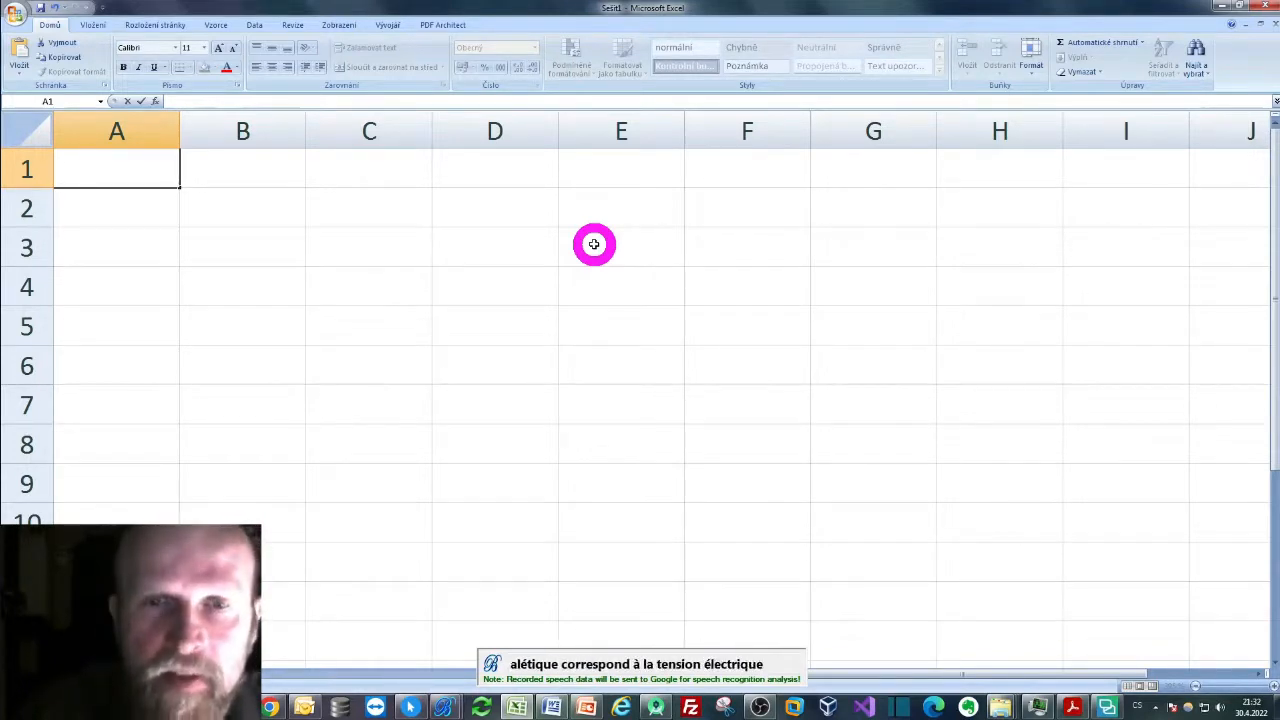
Step: Dictate the French sentence about checking the kettle's voltage label before plugging it in into cell A1
type("avant de brancher la bouilloire électrique à une prise de courant vérifier que la tension indiquée sur l'étiquette signalétique correspond à la tension électrique de la prise")
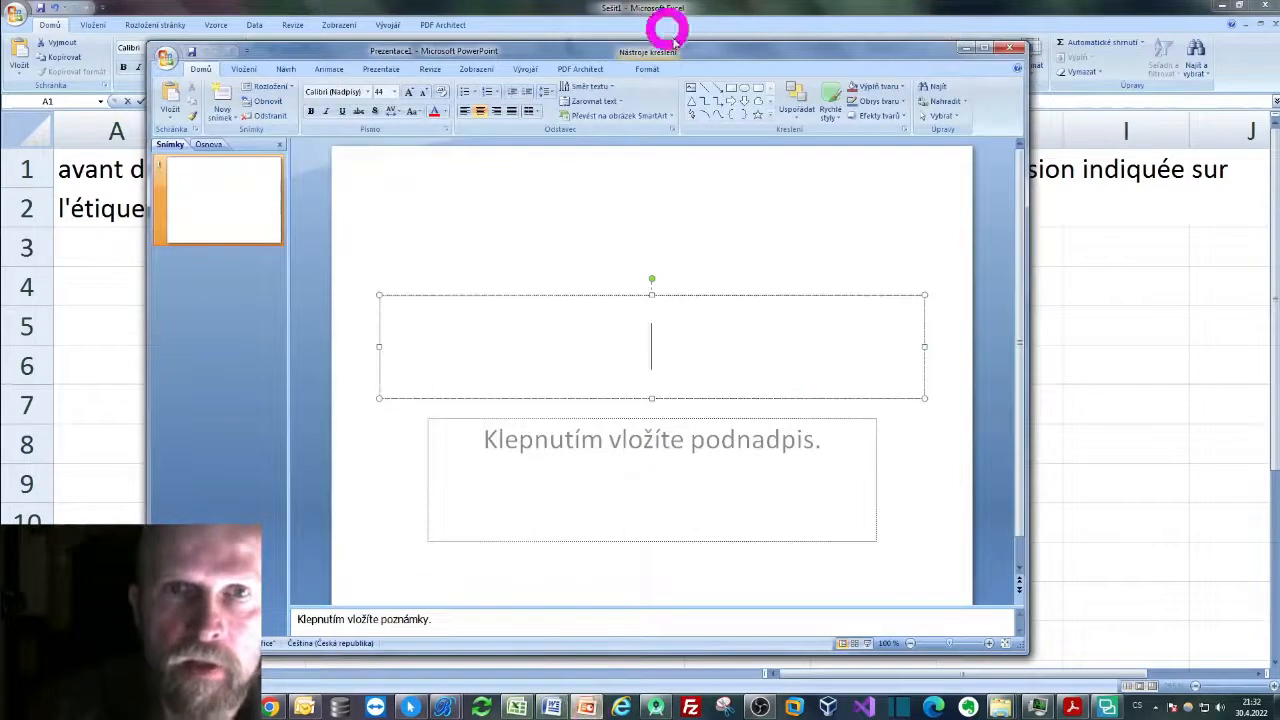
Step: Maximize PowerPoint and dictate the French cord-safety sentence into the slide title, then bring Bohemicus back up
left_click(996, 46)
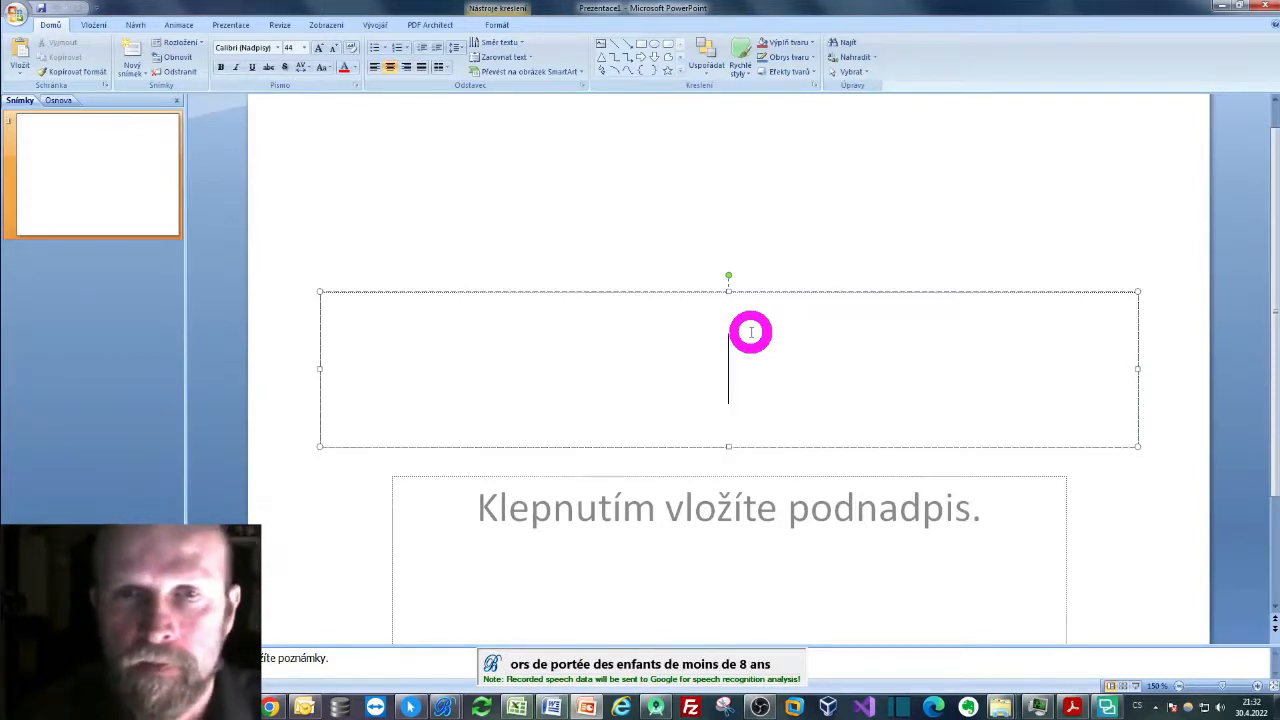
type("garder cet appareil elle cordon d'alimentation hors de portée des enfants de moins de 8 ans")
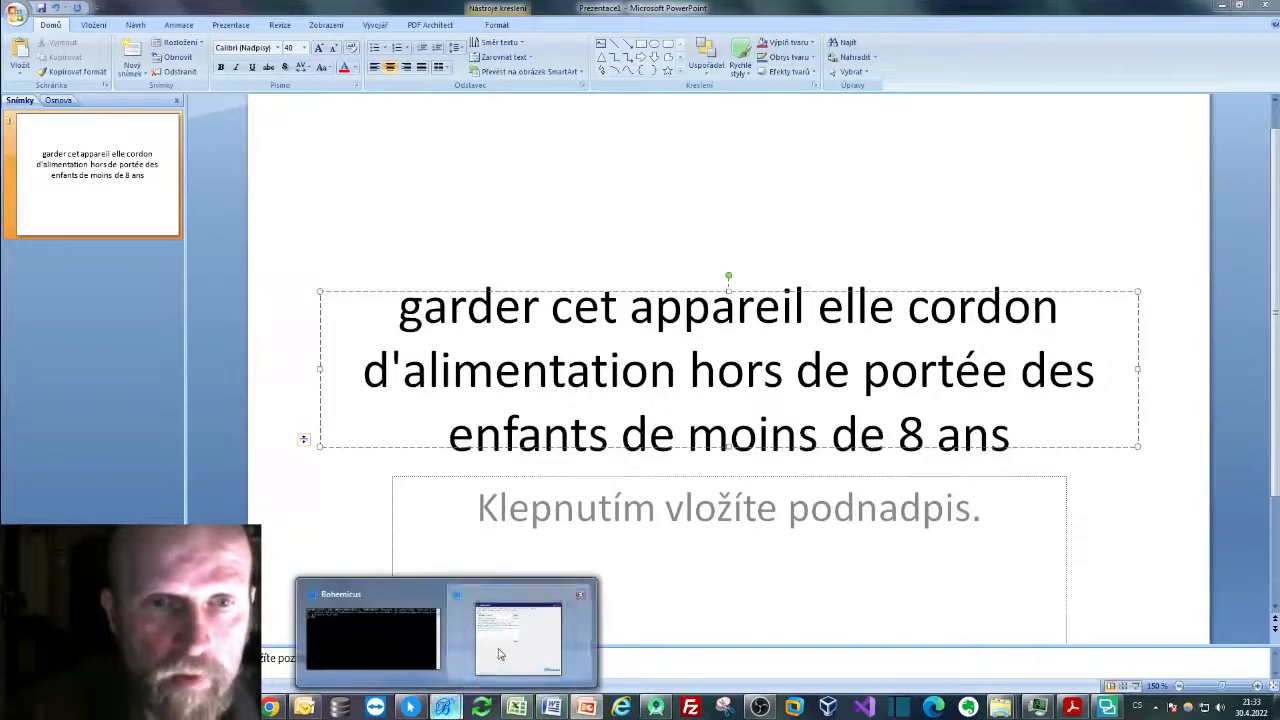
left_click(508, 644)
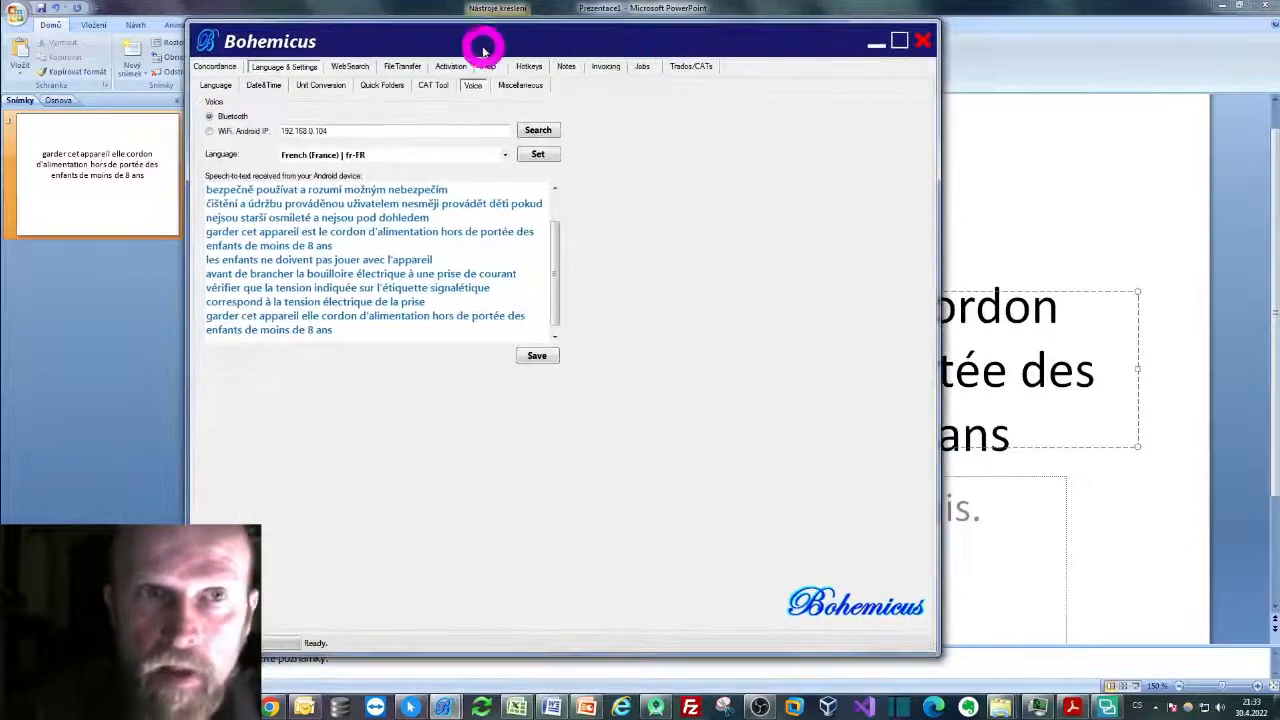